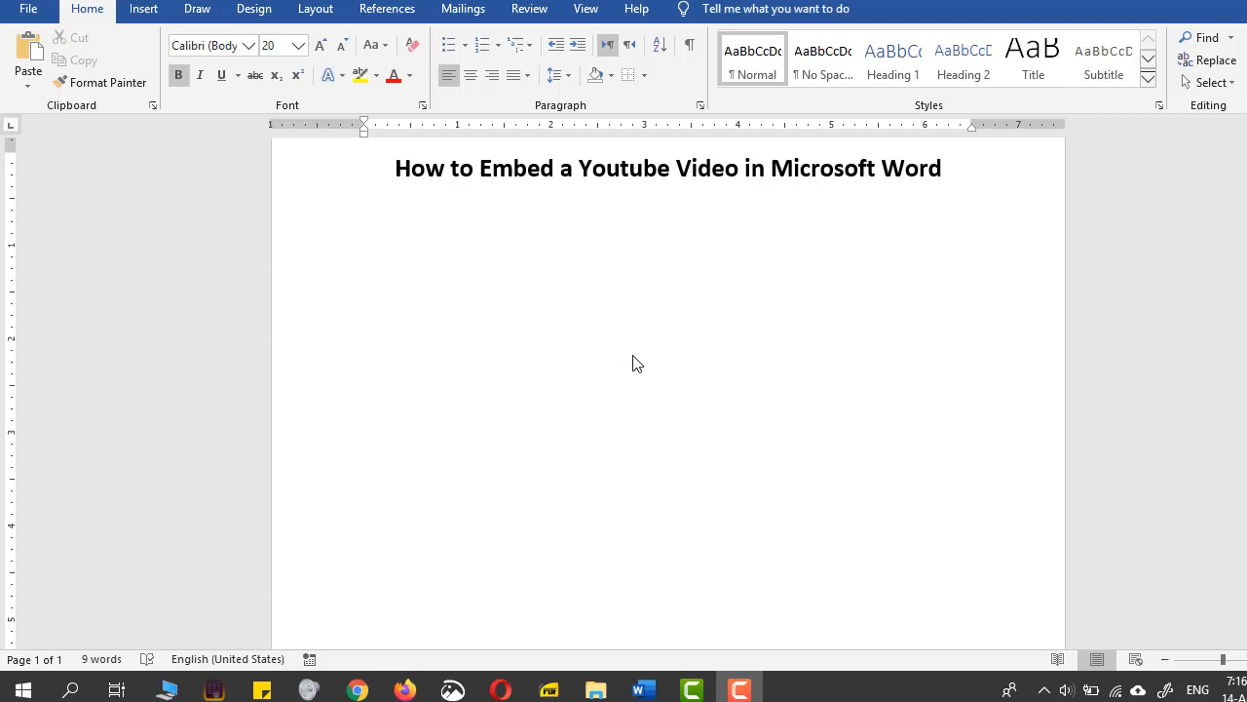
mouse_move(853, 183)
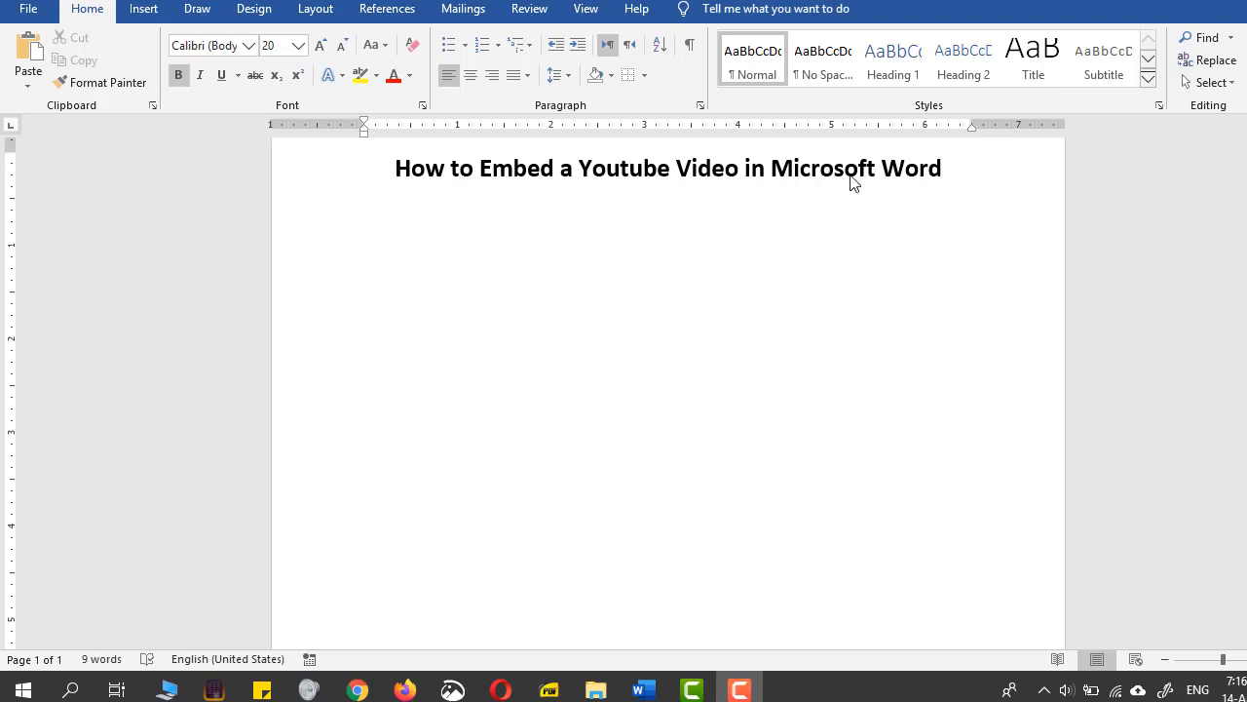
mouse_move(942, 174)
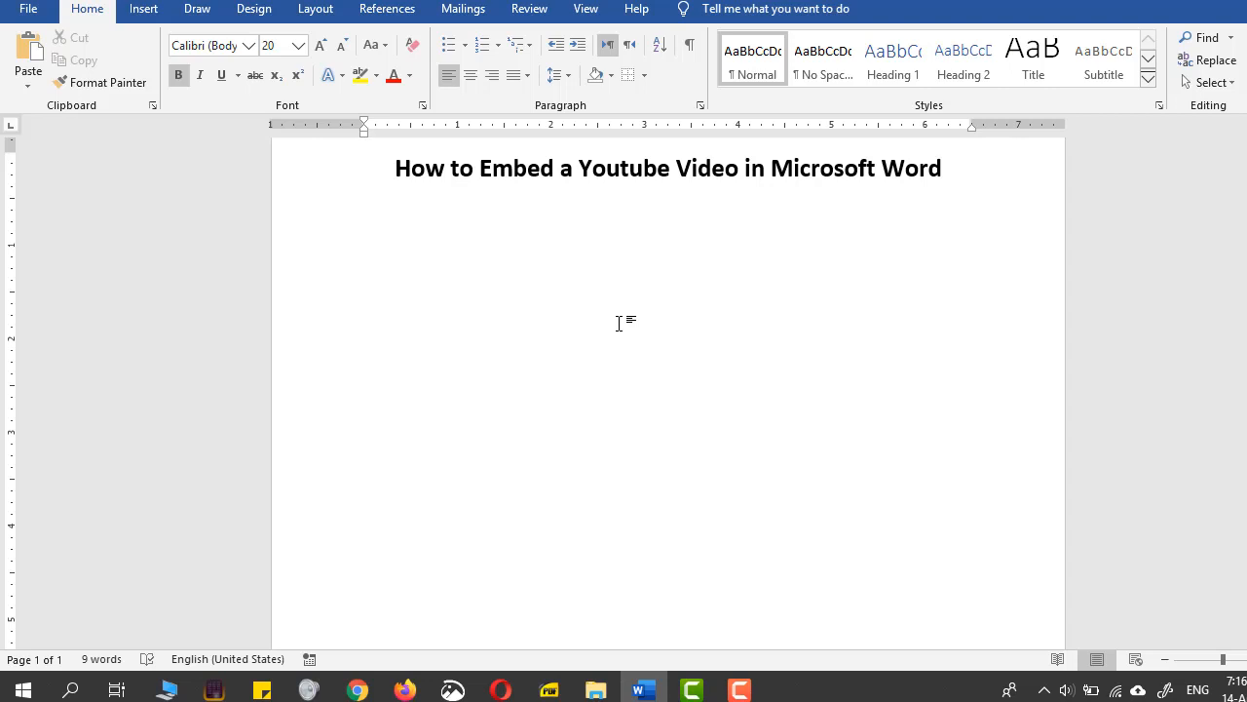
mouse_move(497, 288)
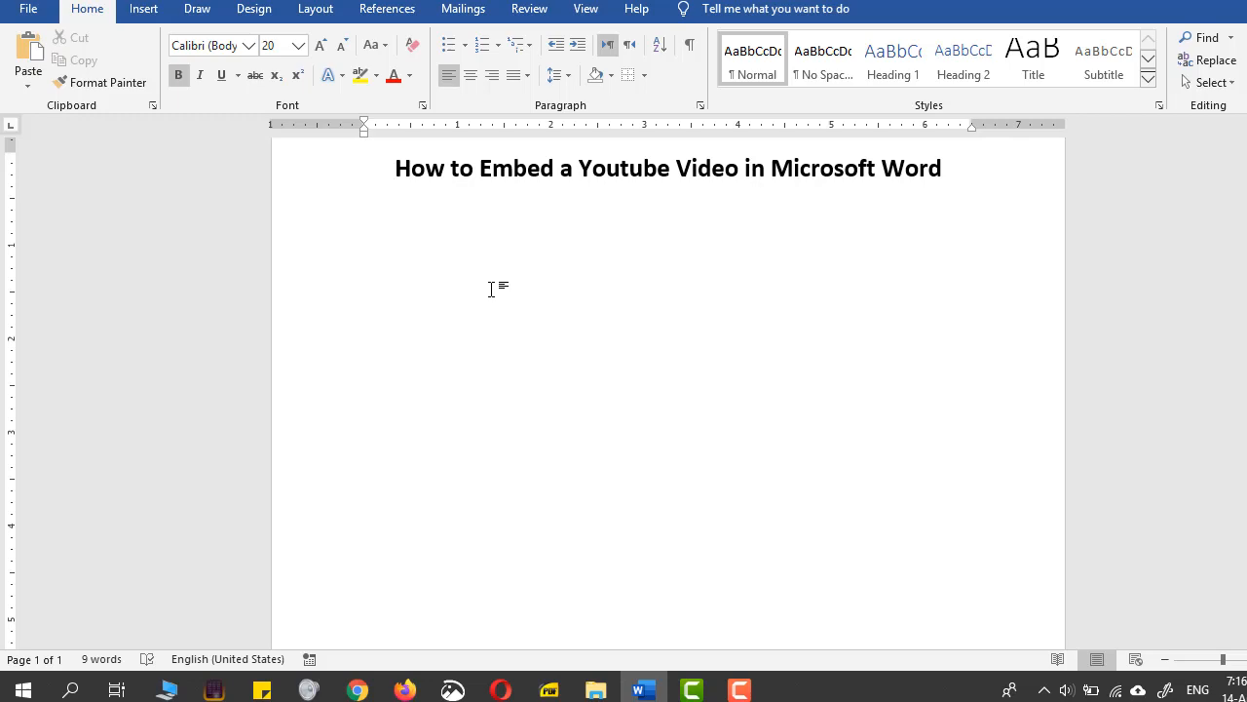
mouse_move(522, 619)
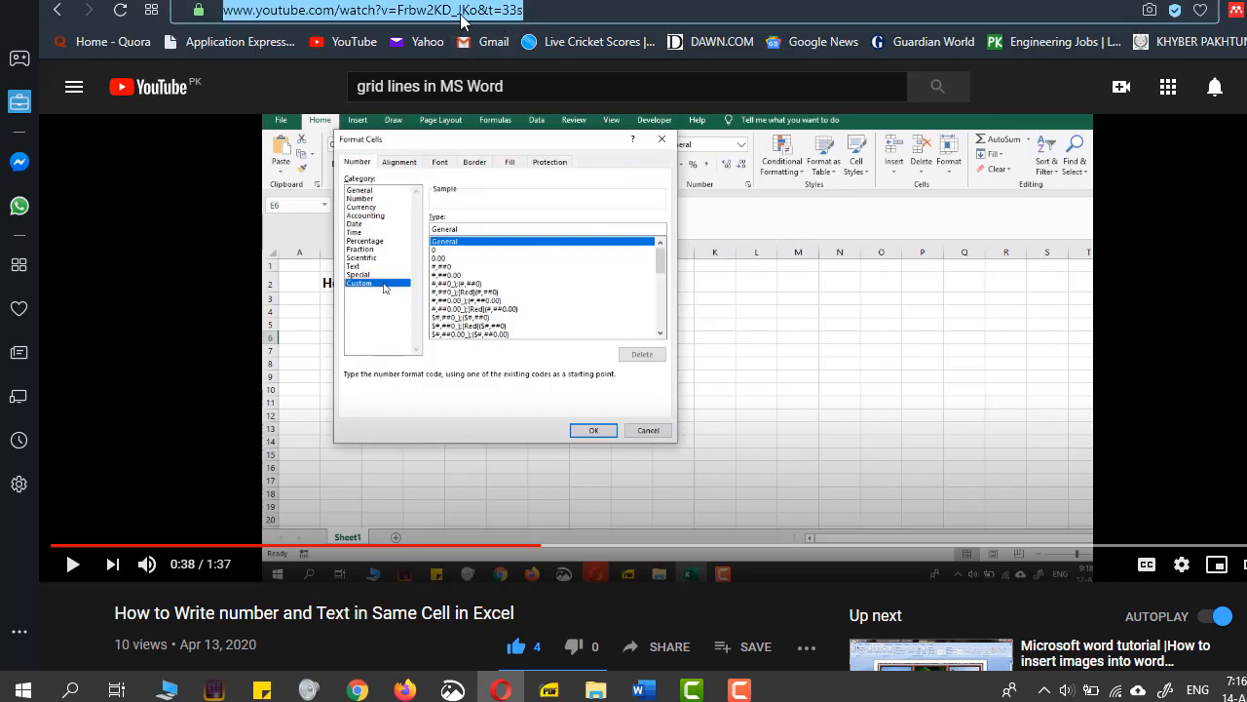
Copy the YouTube address of the Excel number-and-text video from the browser bar.
right_click(463, 17)
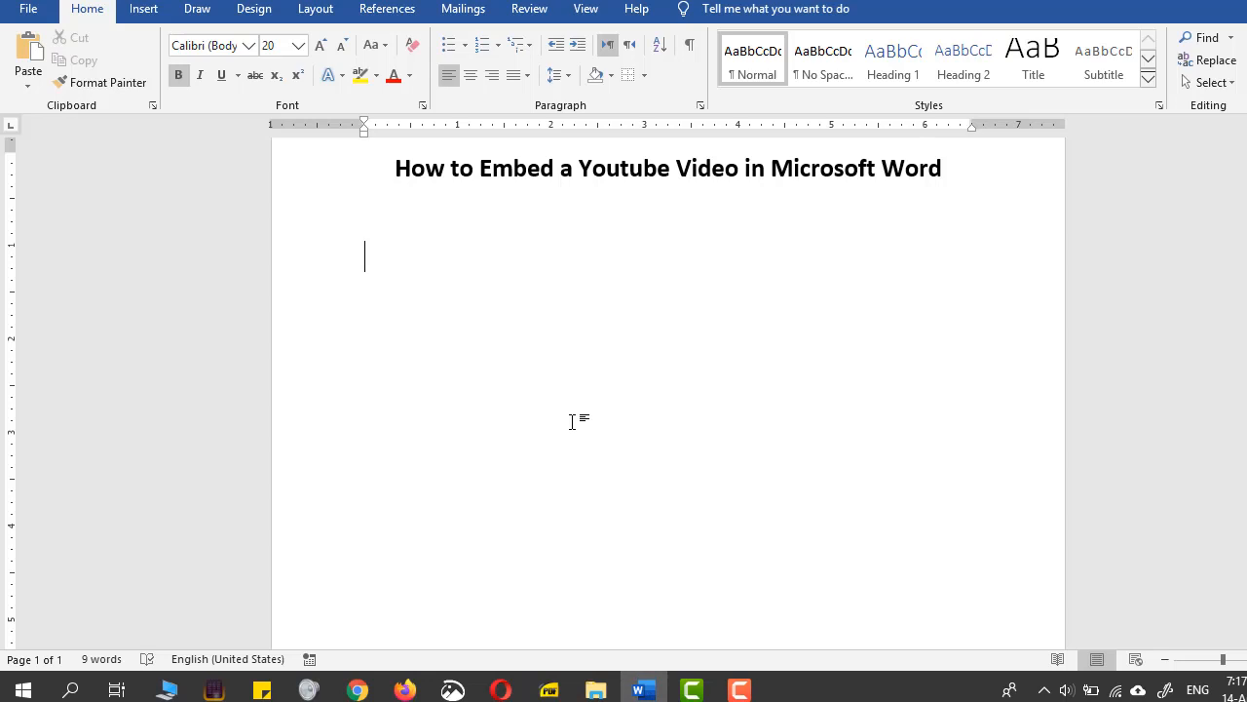
mouse_move(419, 268)
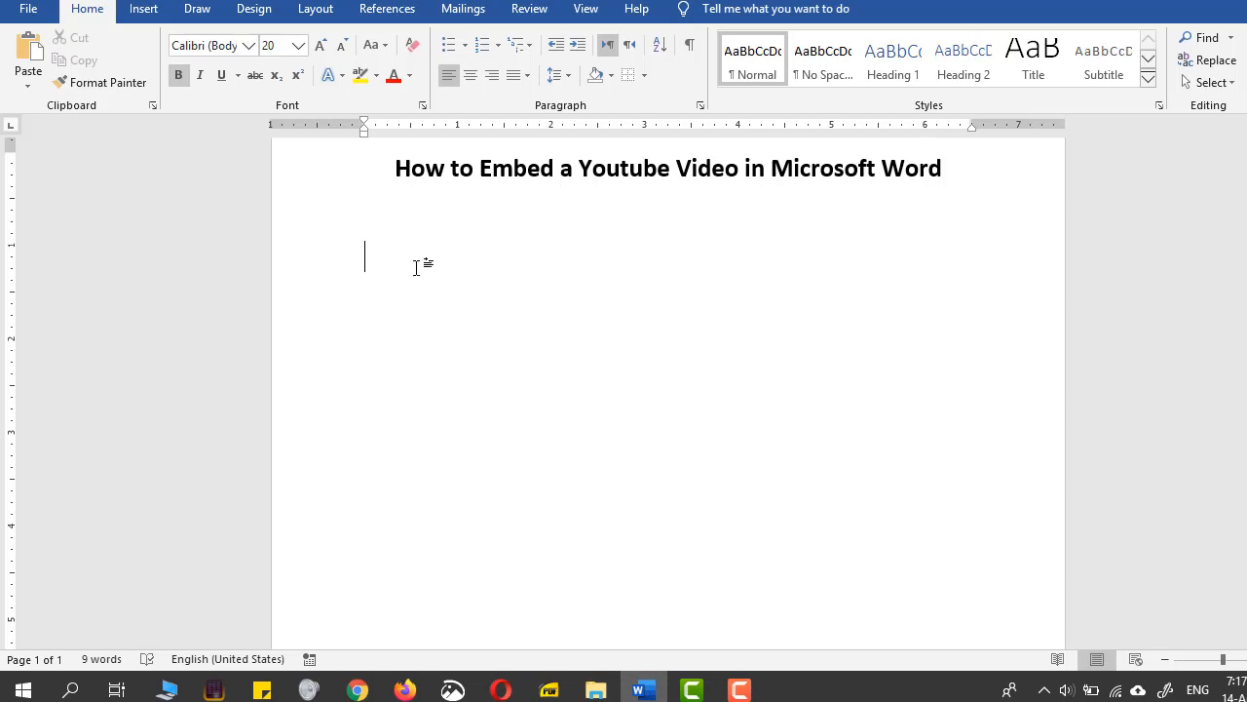
mouse_move(463, 9)
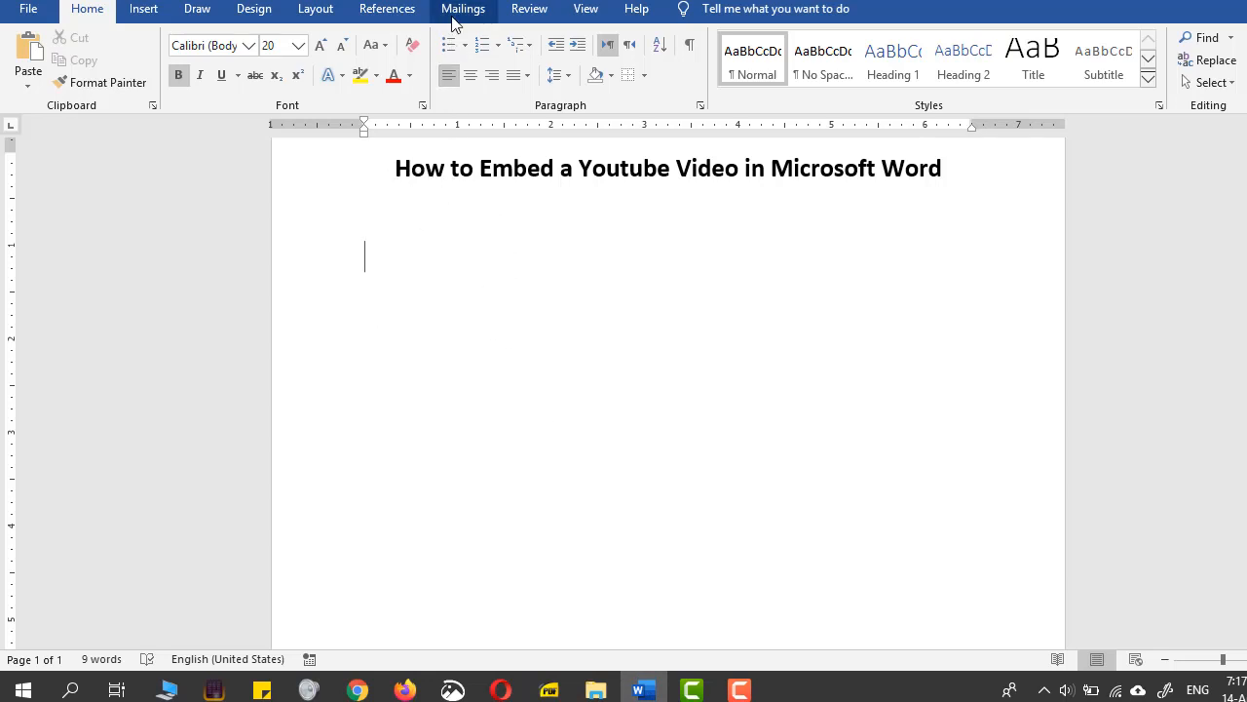
left_click(143, 9)
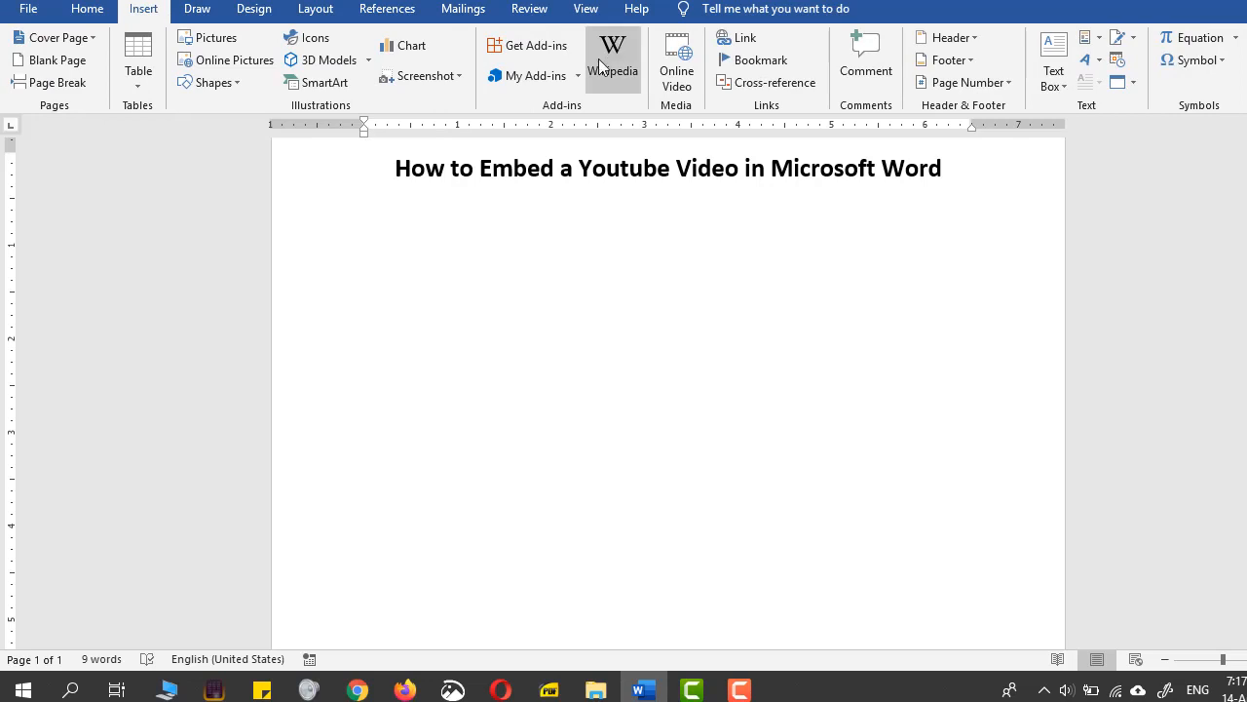
left_click(676, 60)
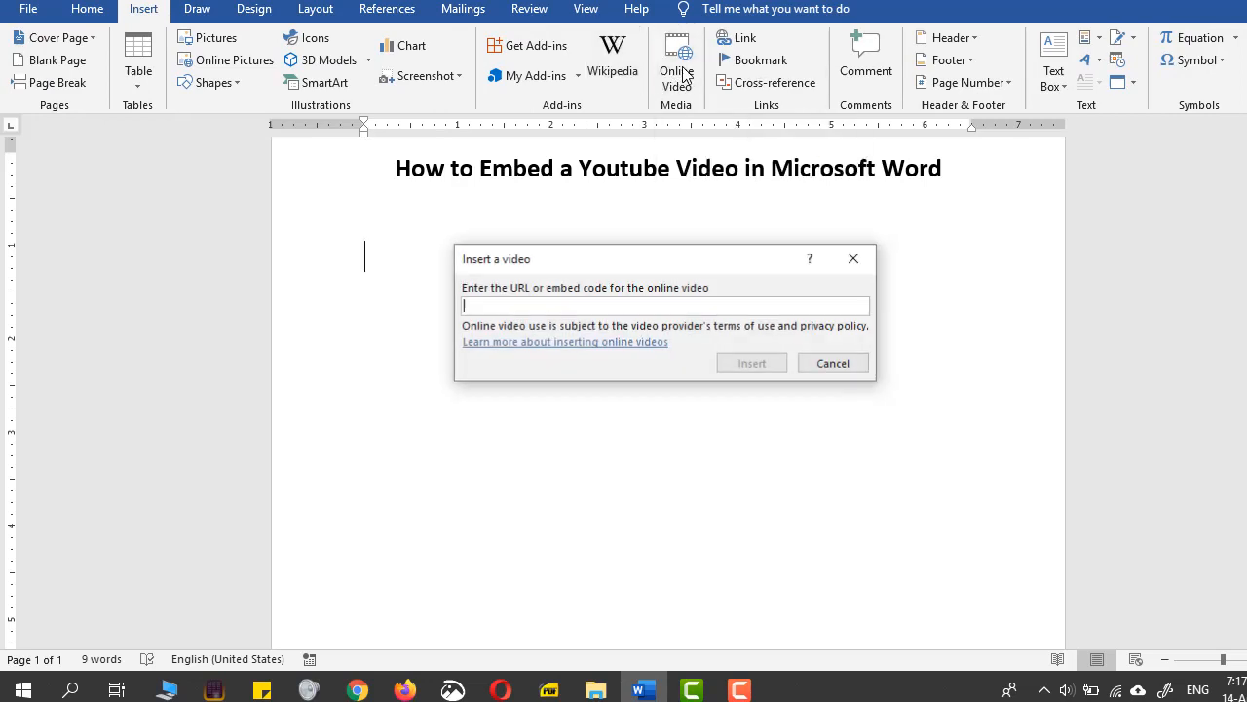
type("https://www.youtube.com/watch?v=Frbw2KD_JKo&t=33s")
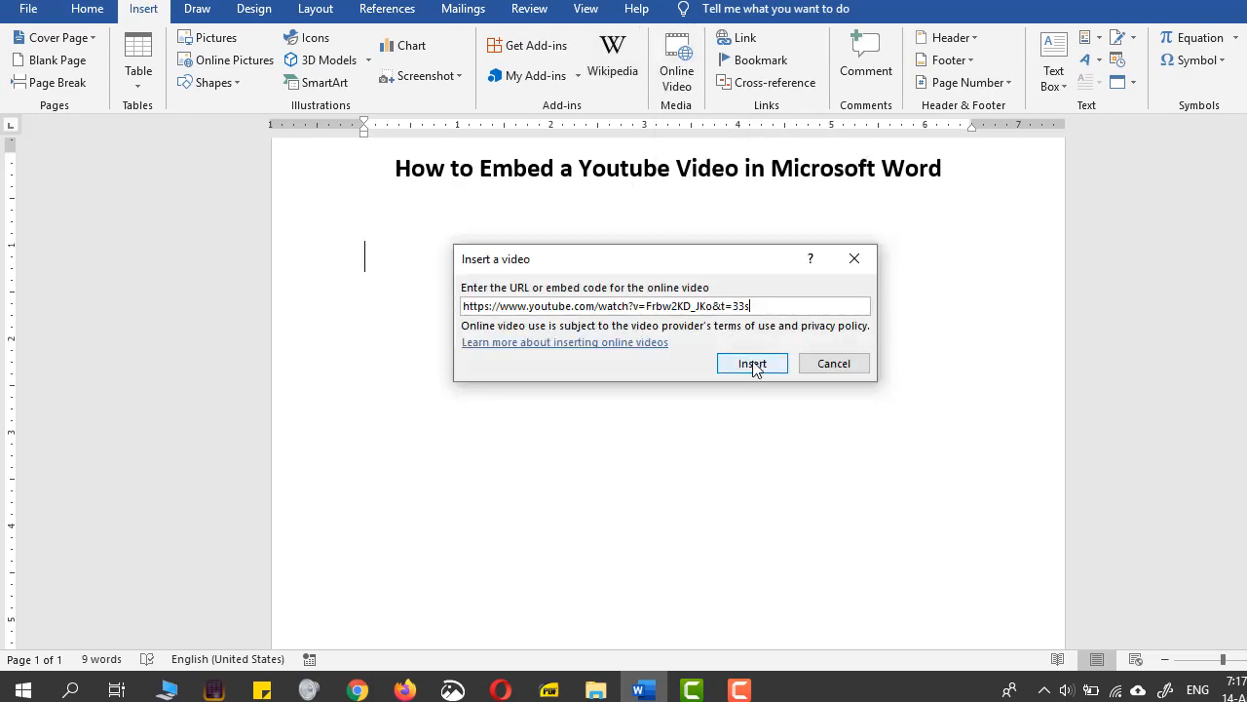
left_click(751, 363)
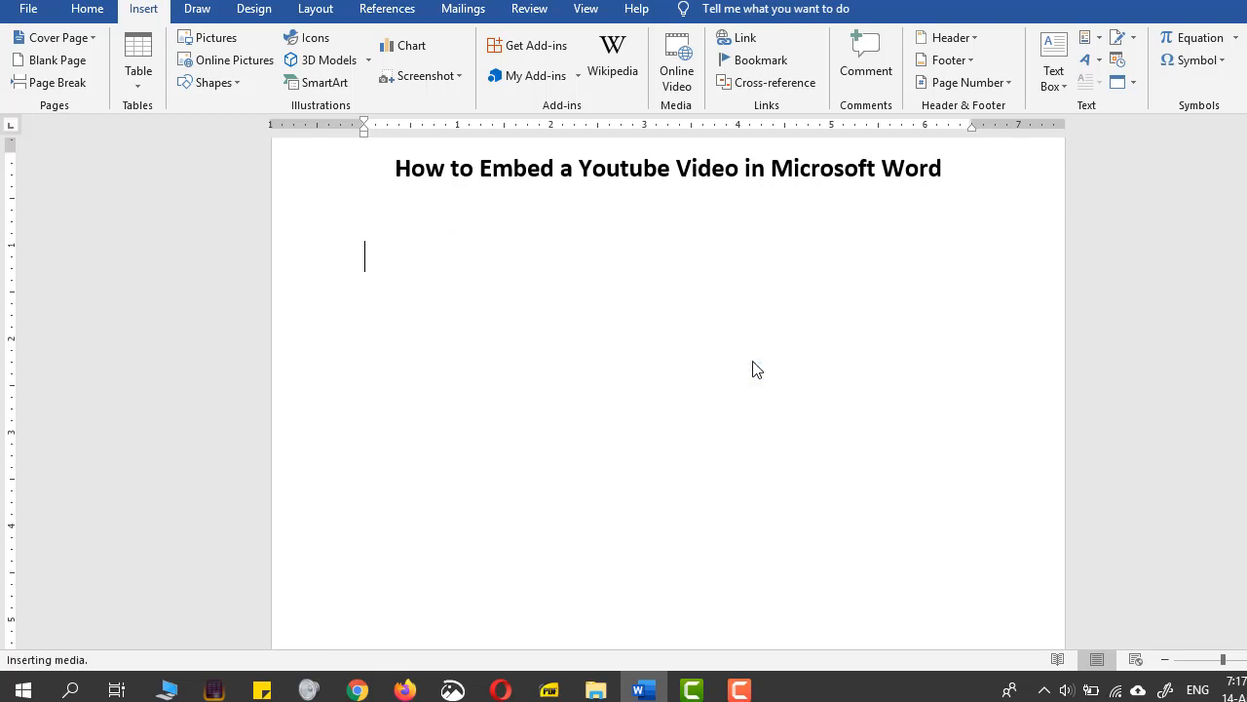
left_click(676, 64)
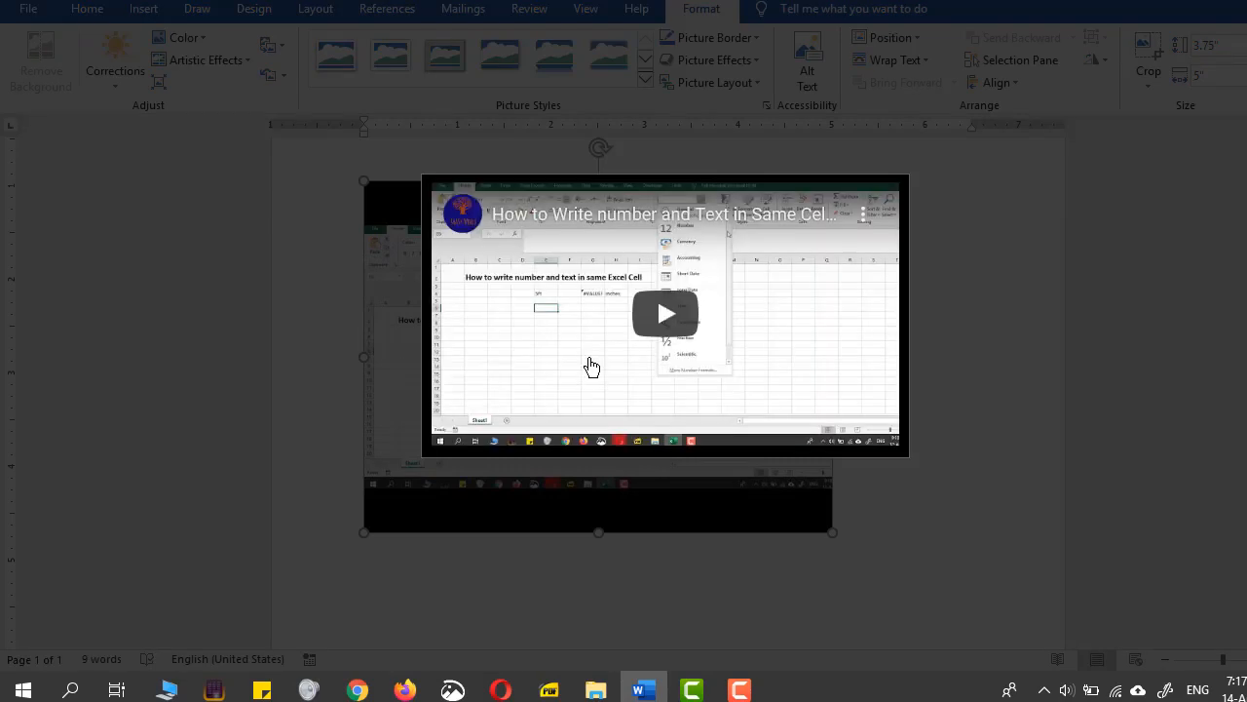
Start playback of the embedded YouTube video inside Word from 0:00.
left_click(666, 313)
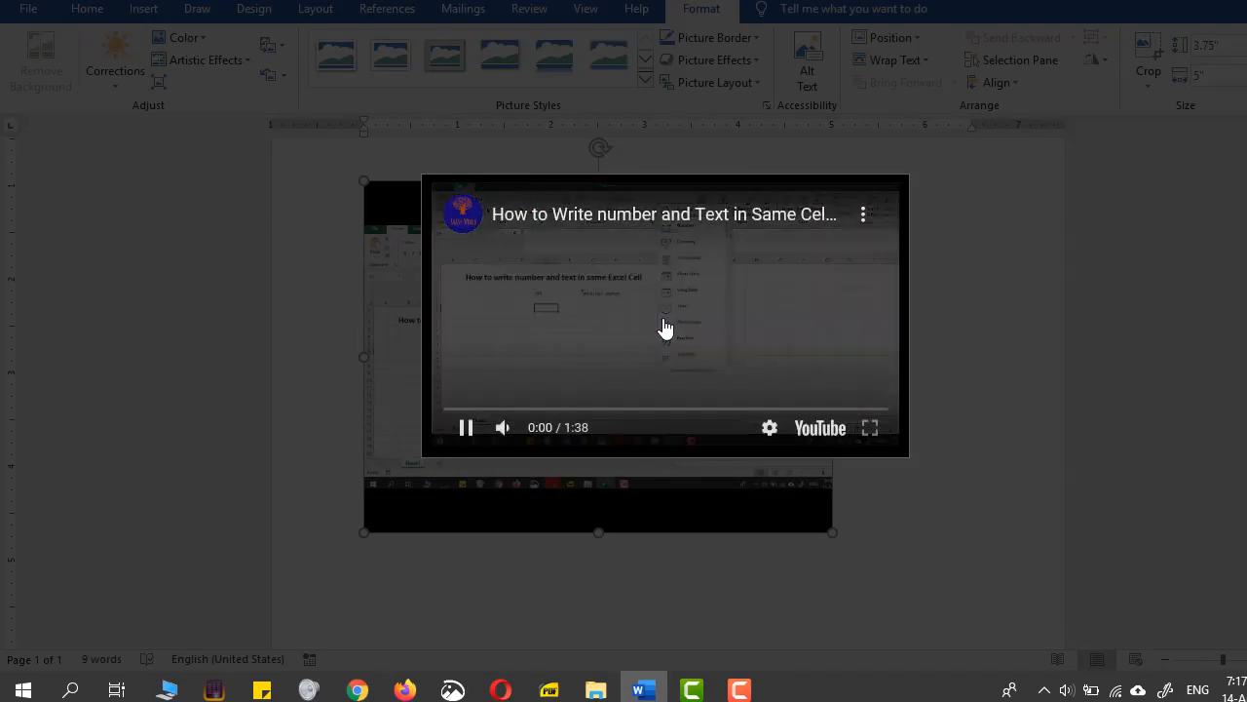